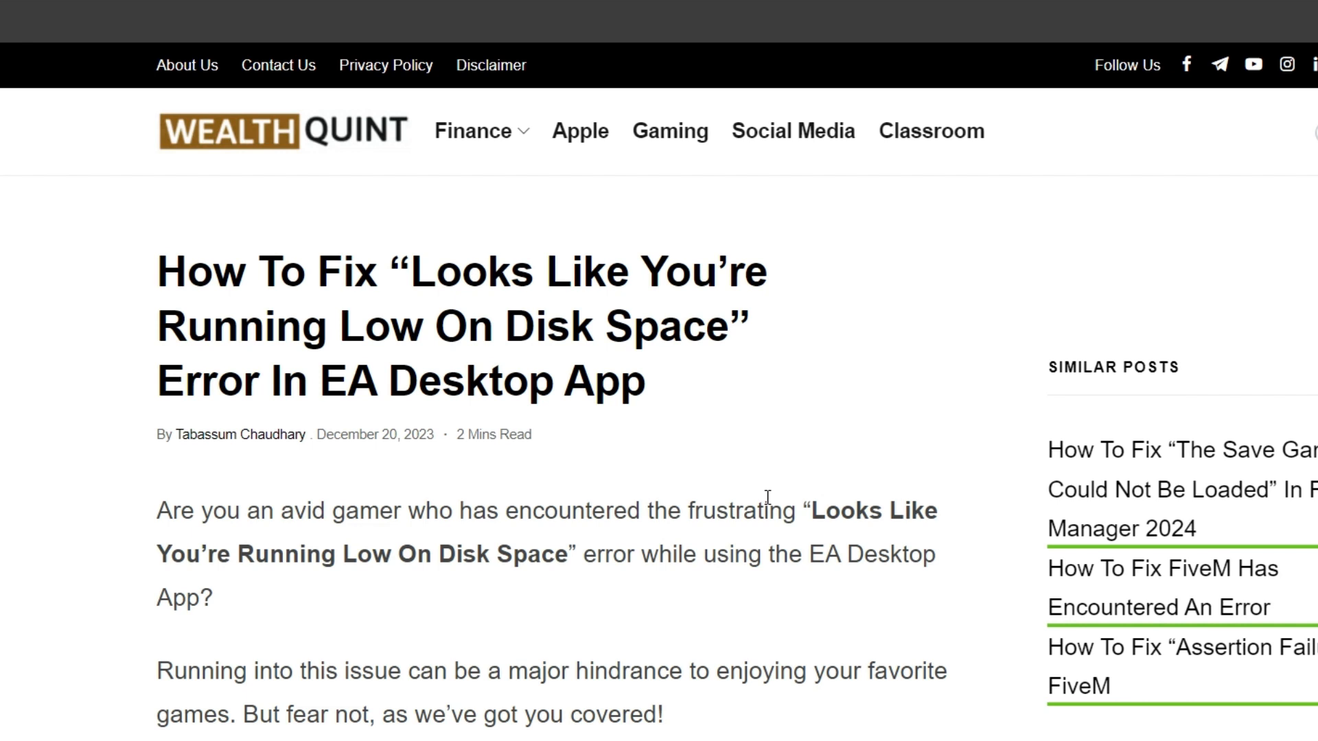
pyautogui.scroll(-3)
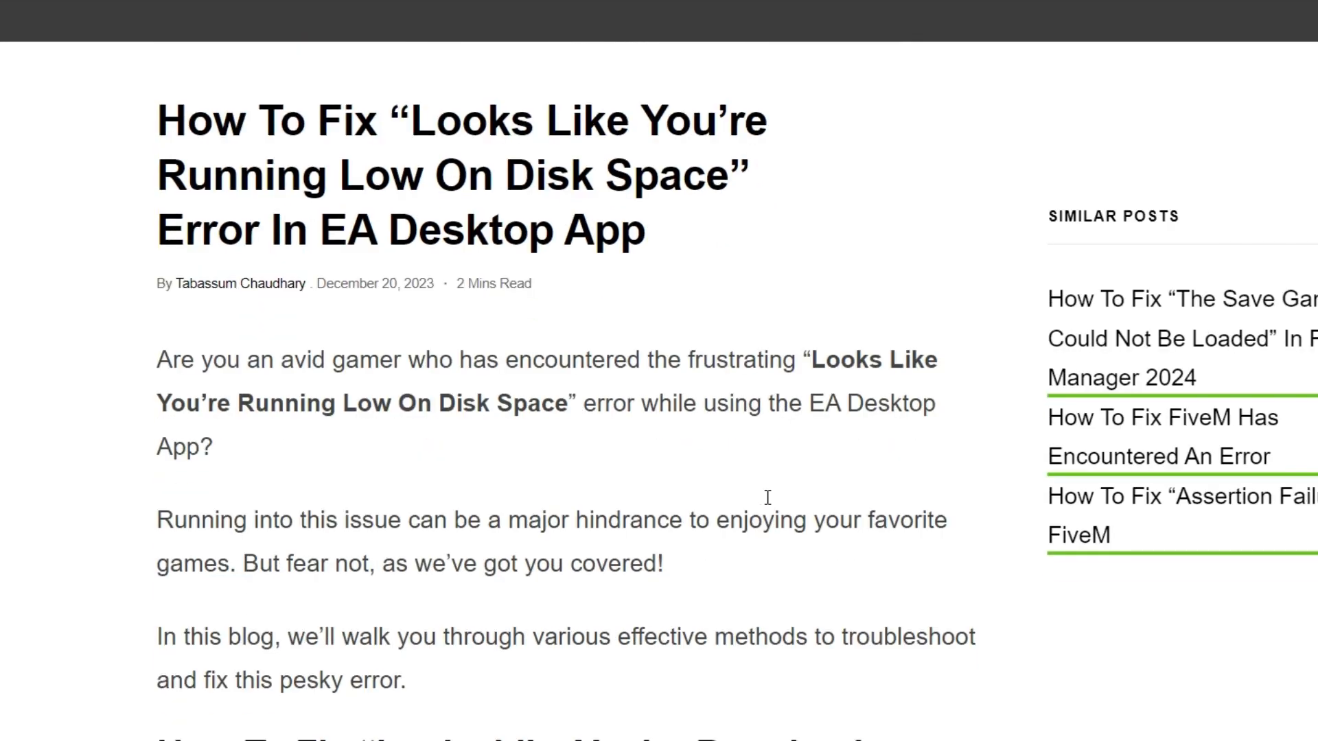
pyautogui.scroll(-3)
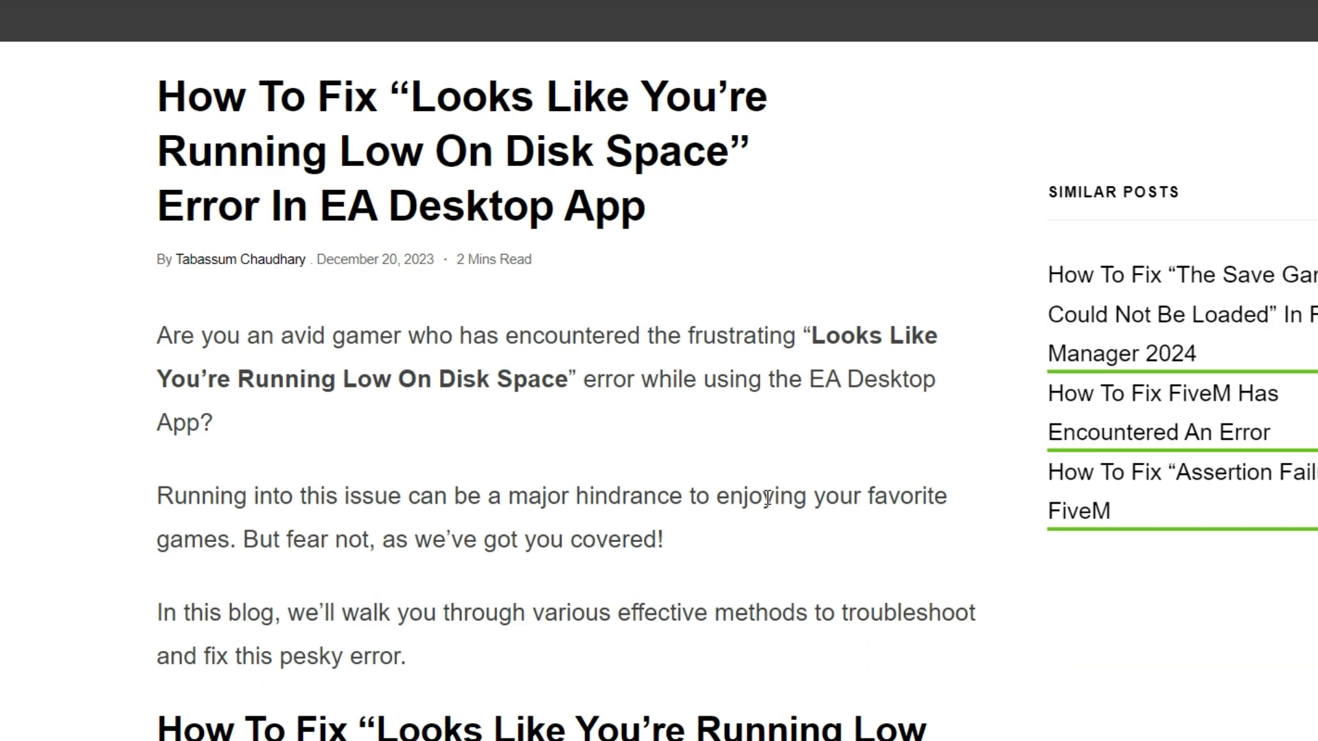
pyautogui.scroll(-3)
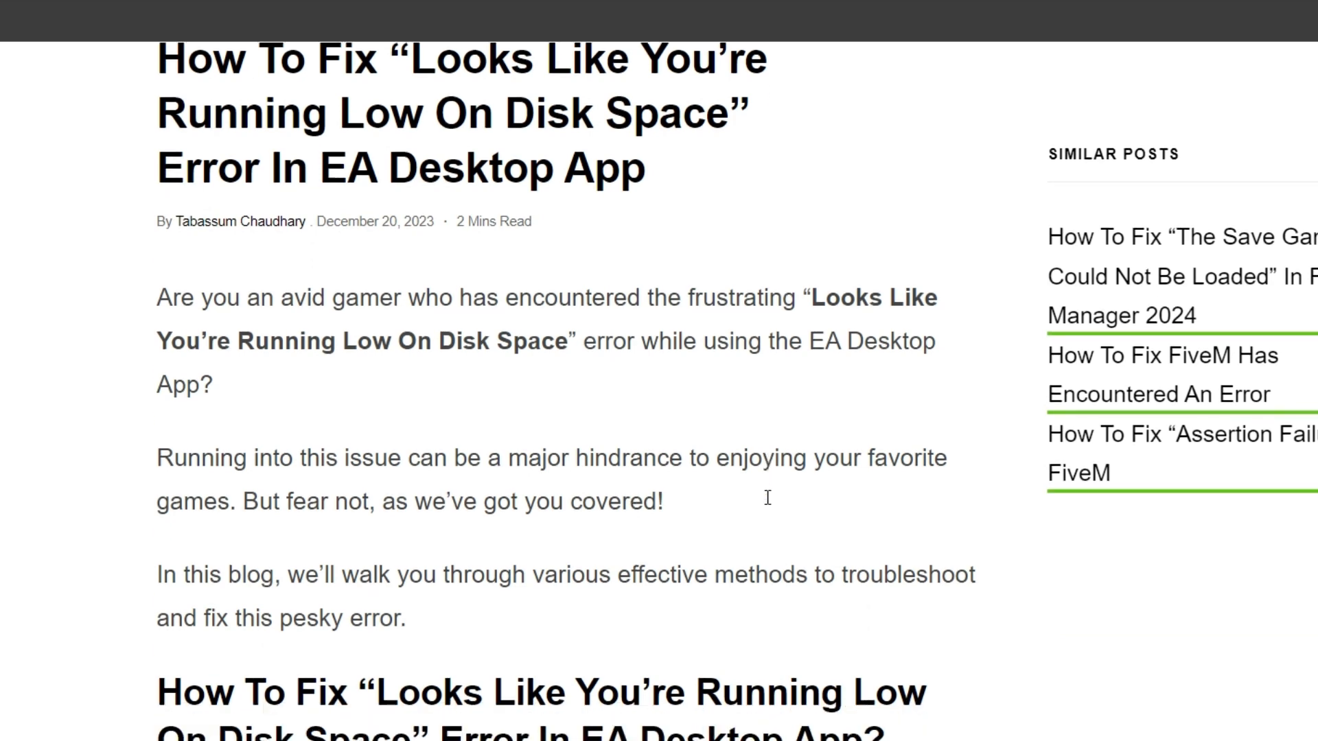
pyautogui.scroll(-3)
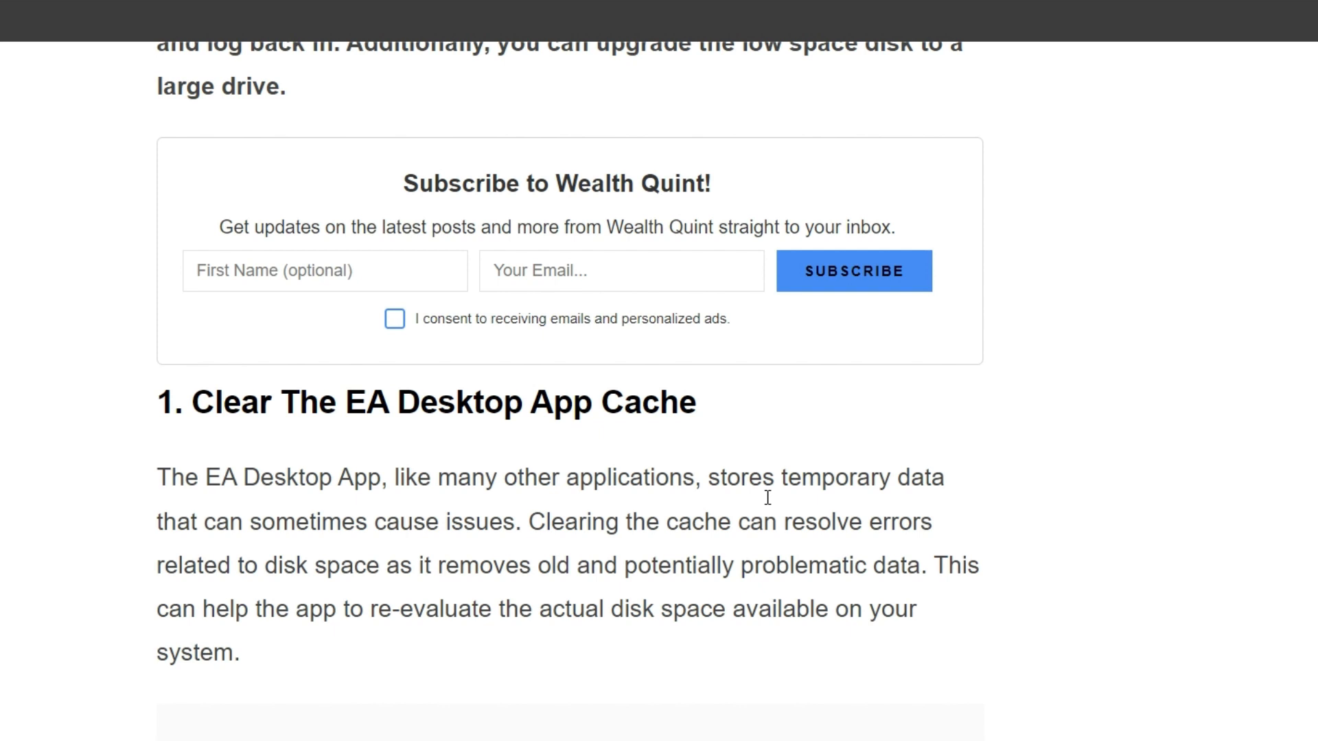
pyautogui.scroll(-3)
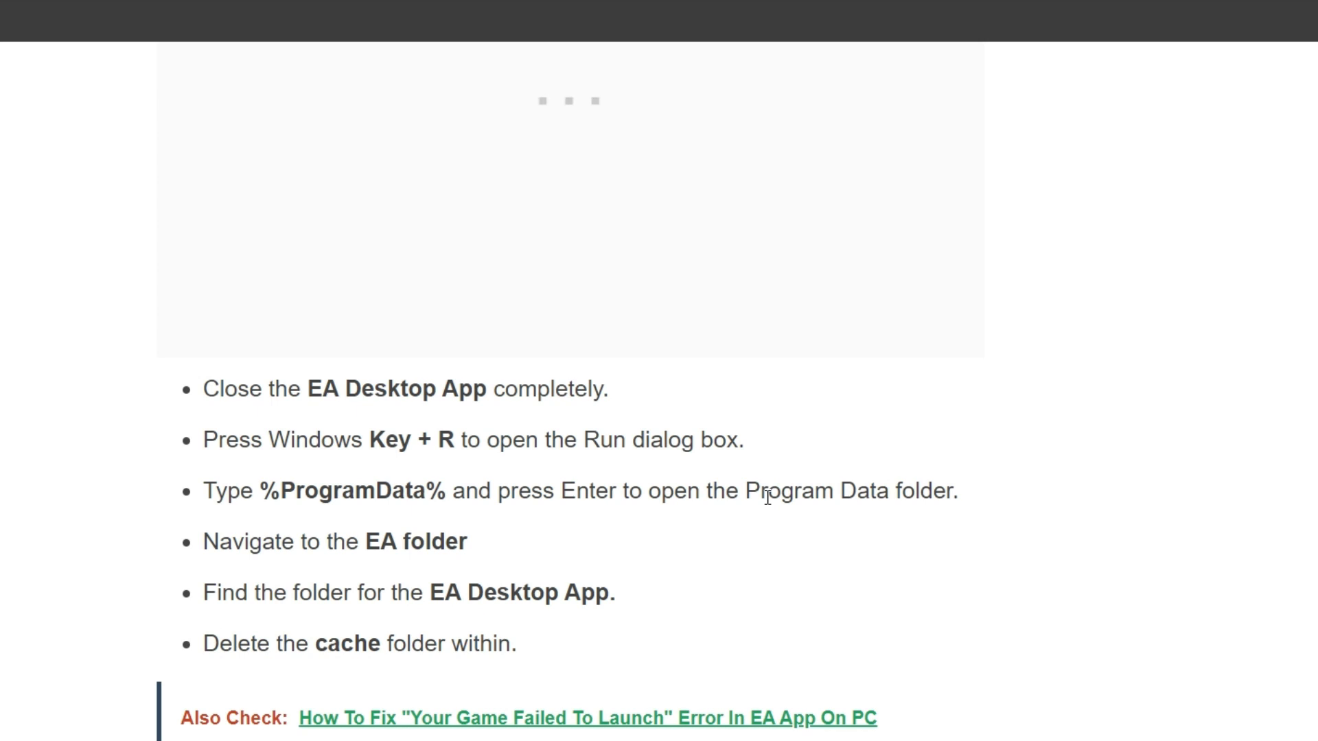
pyautogui.scroll(-3)
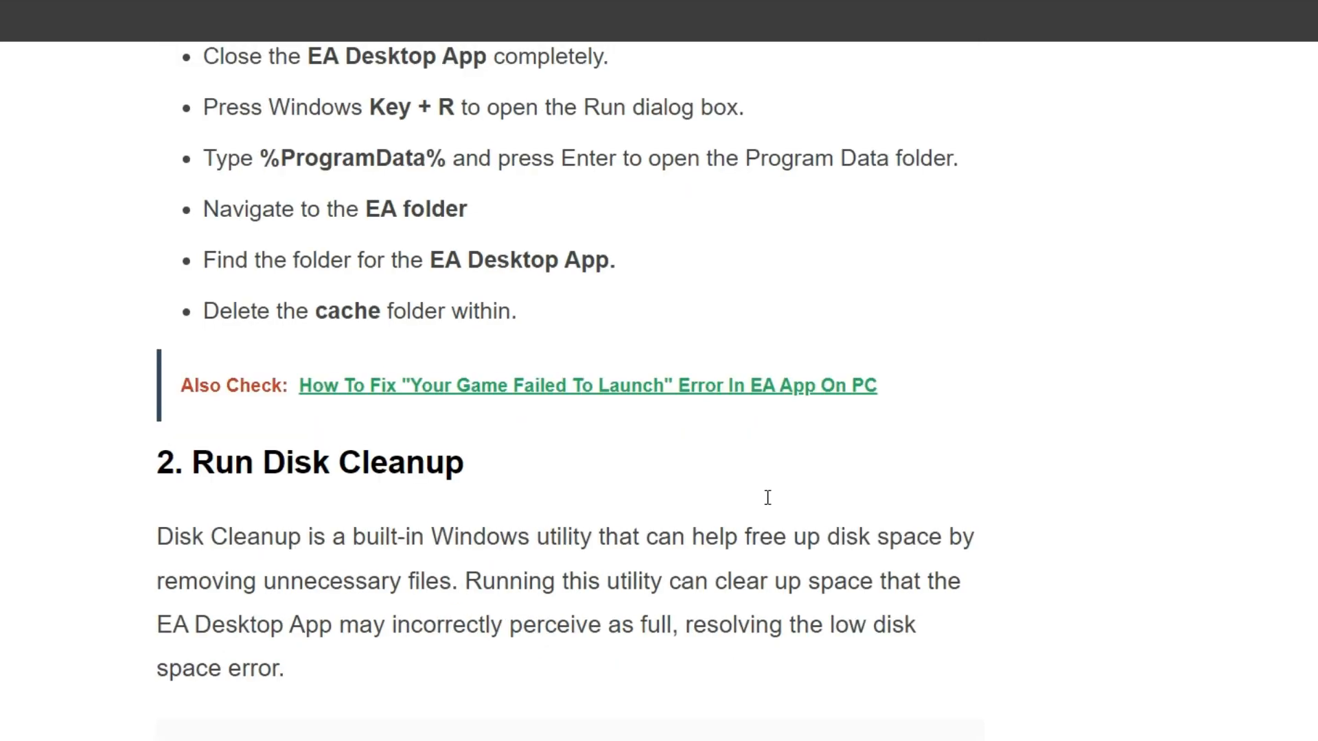
pyautogui.scroll(-3)
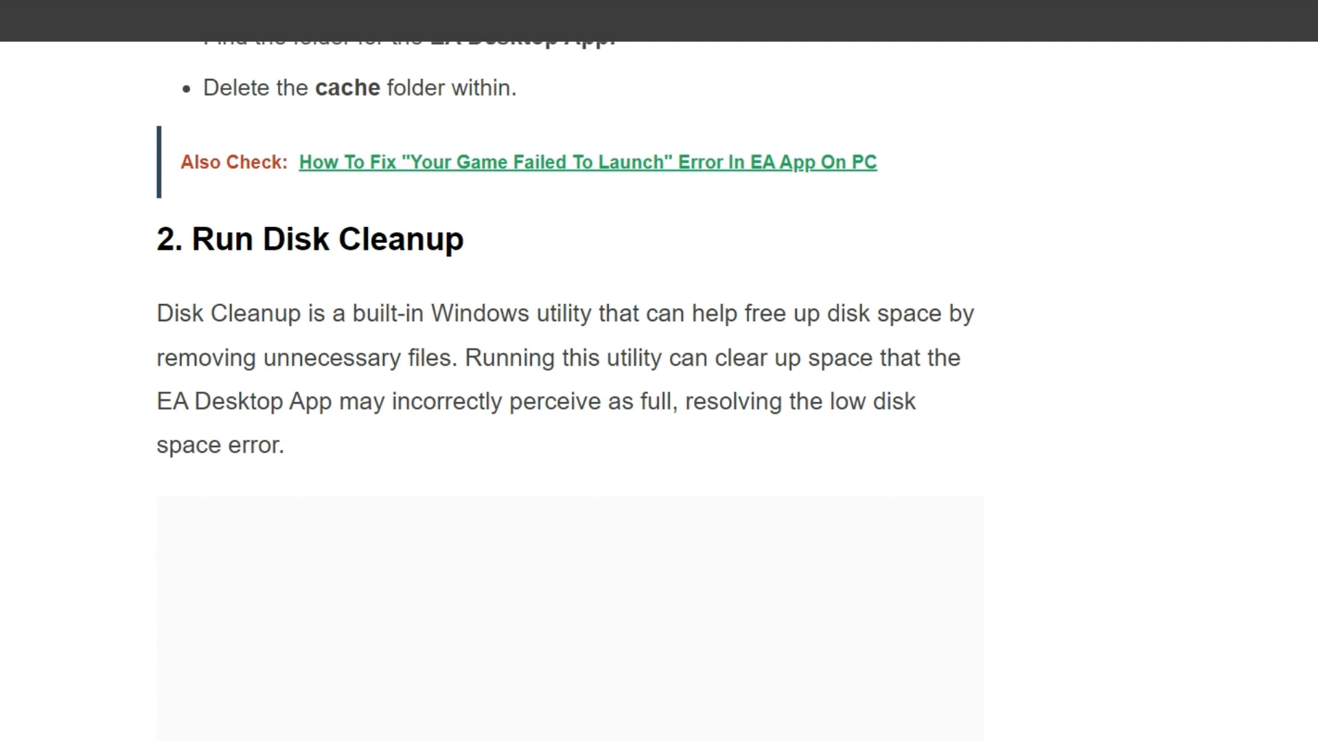
pyautogui.scroll(-3)
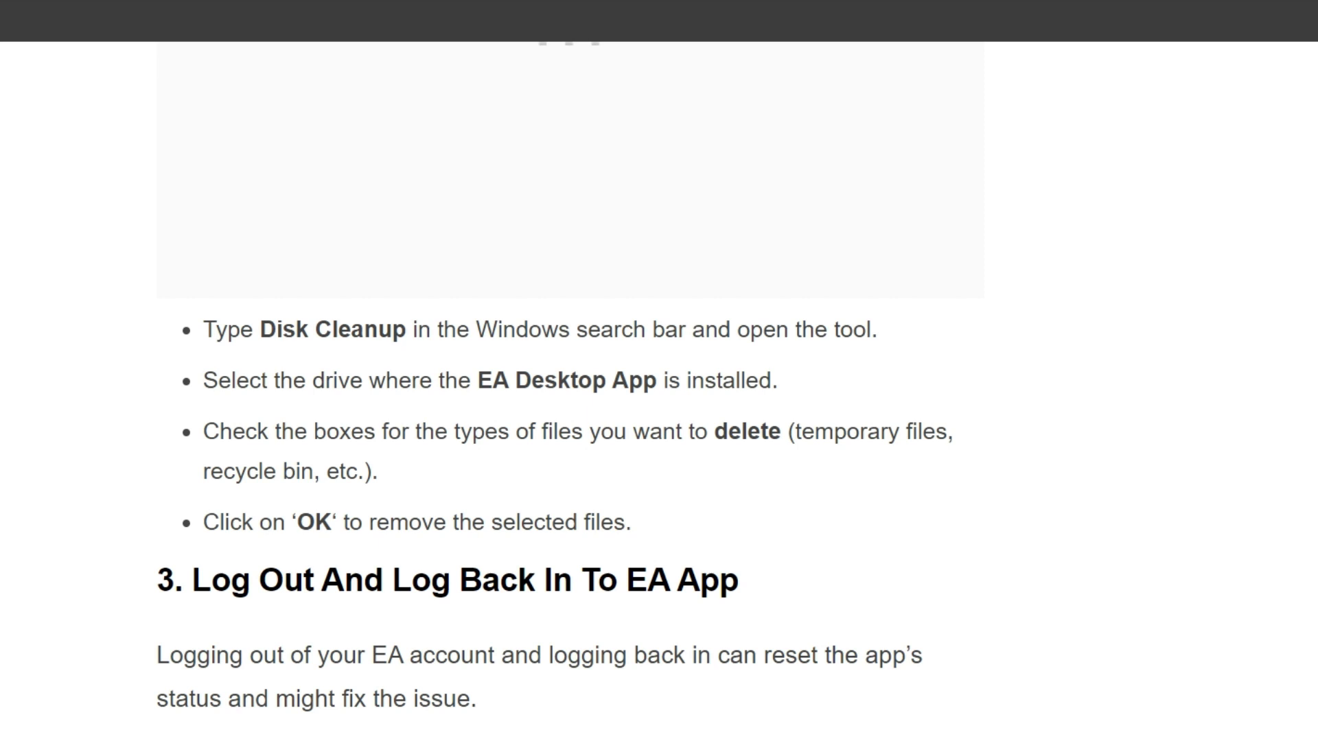
pyautogui.scroll(-3)
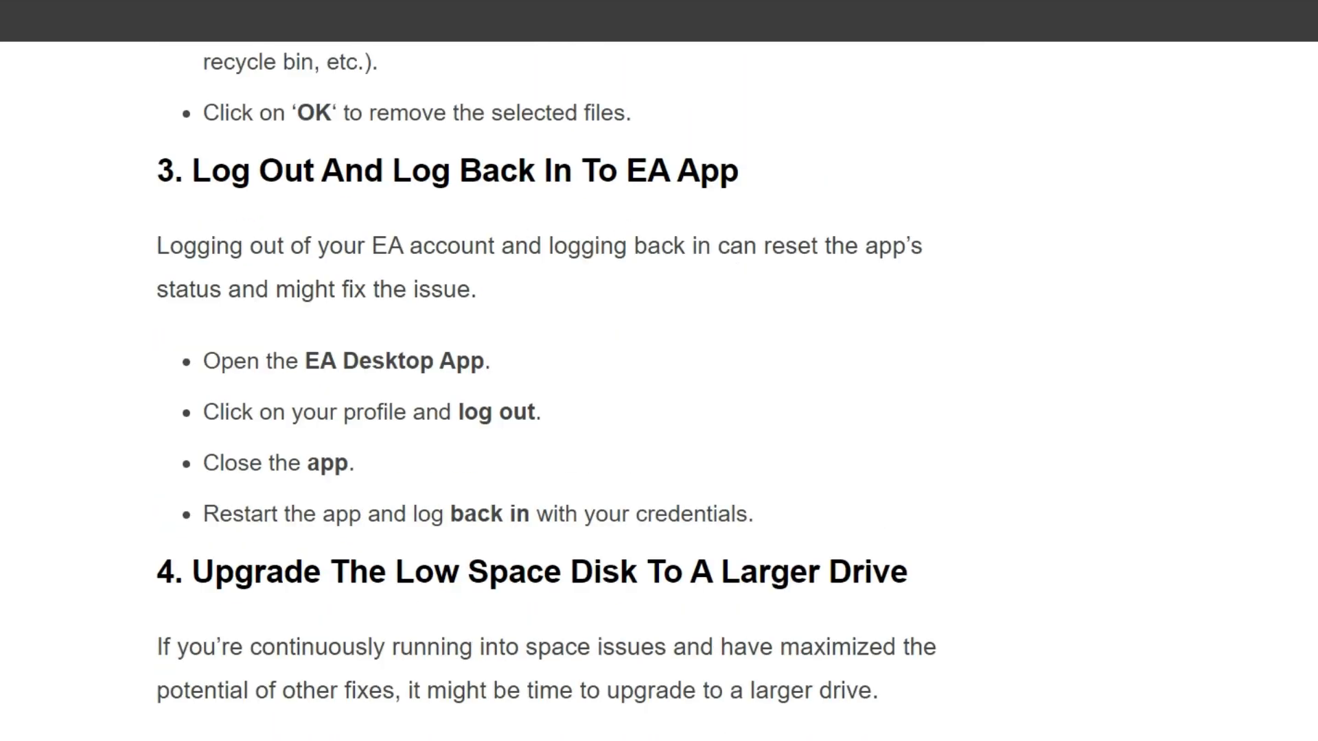
pyautogui.scroll(-3)
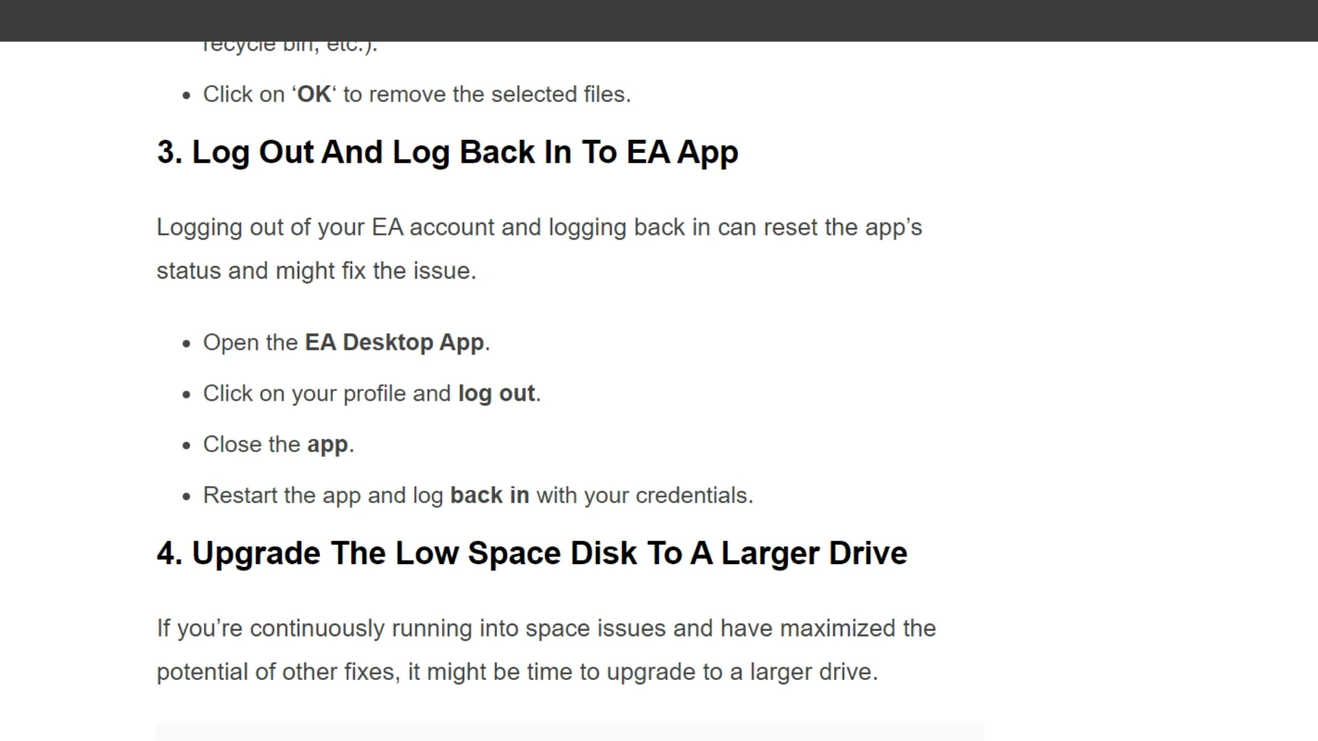
pyautogui.scroll(-3)
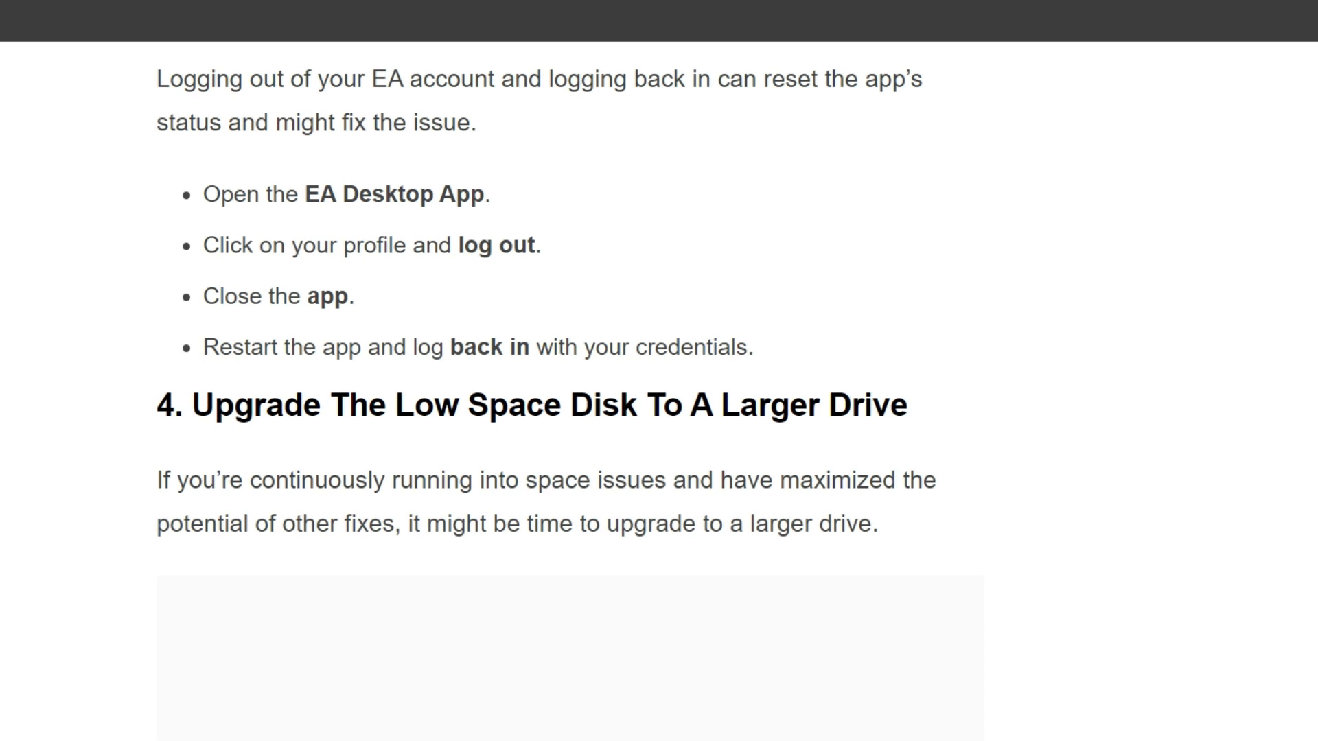
pyautogui.scroll(-3)
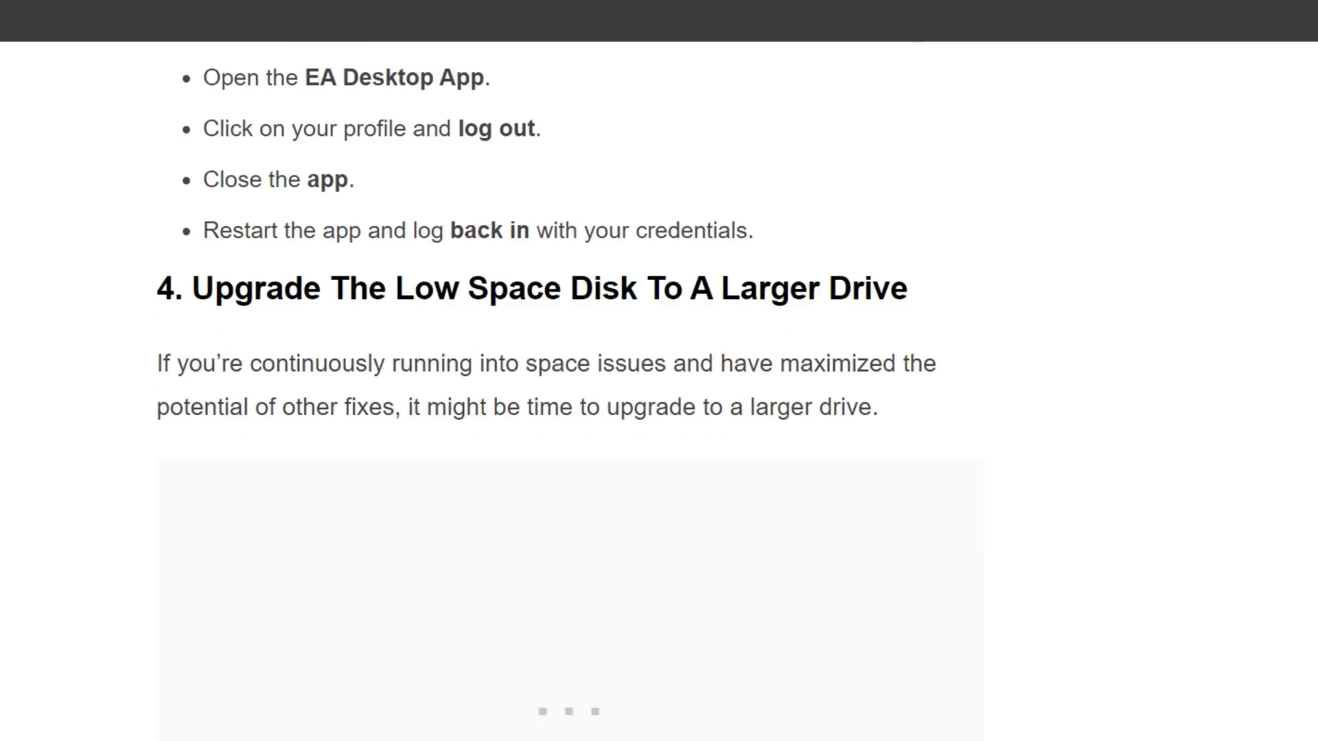
pyautogui.scroll(-3)
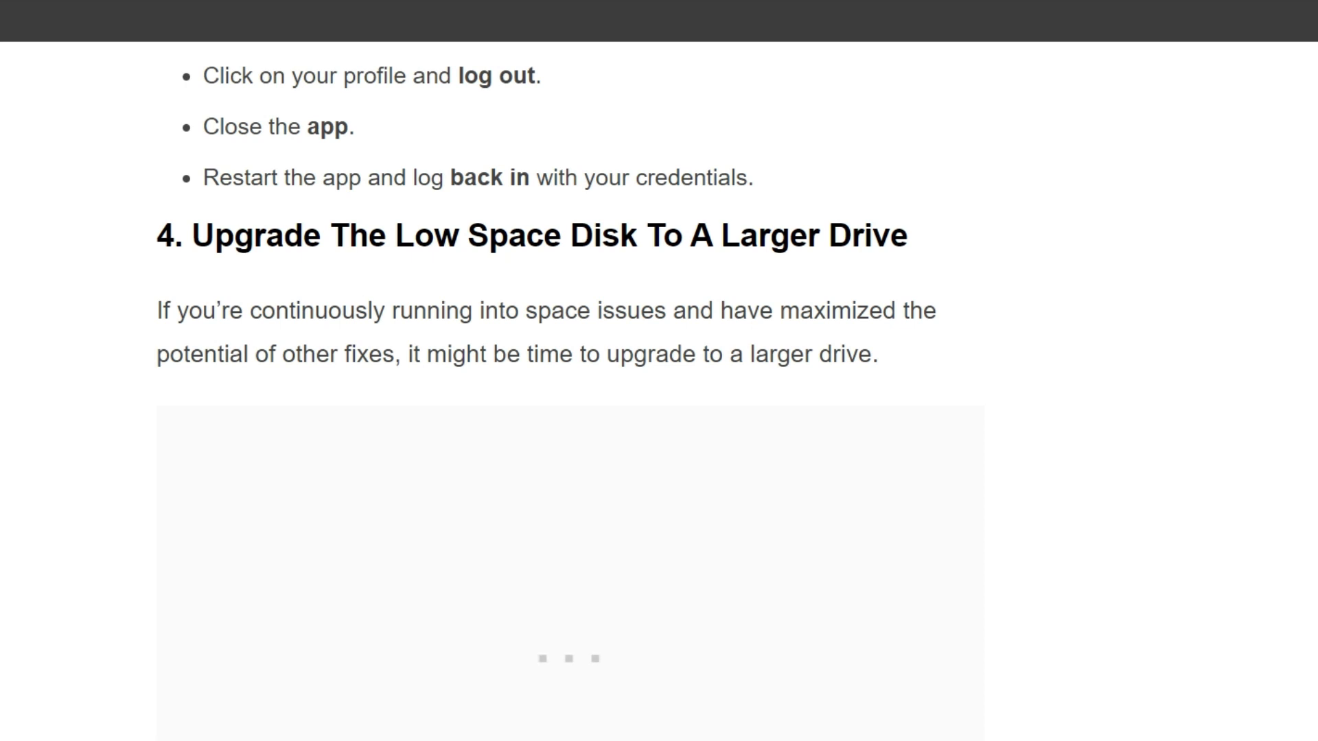
pyautogui.scroll(-3)
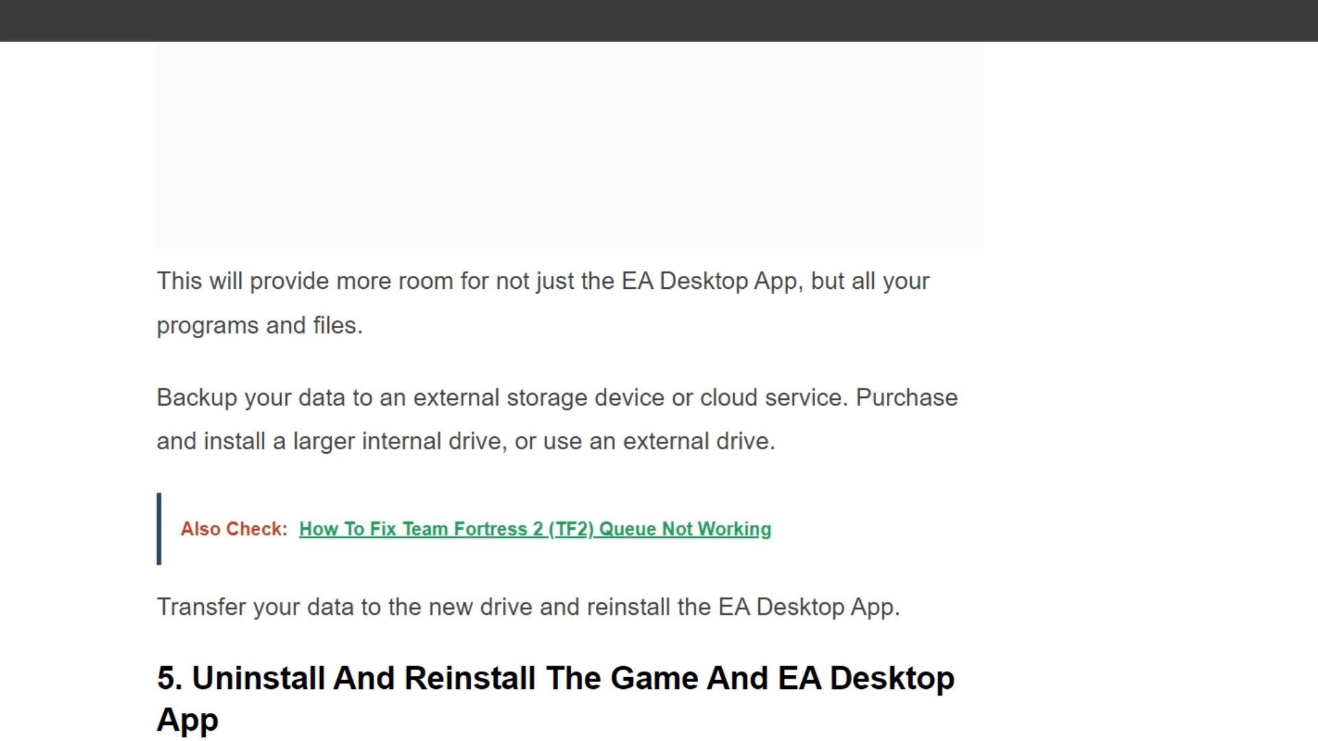
pyautogui.scroll(-3)
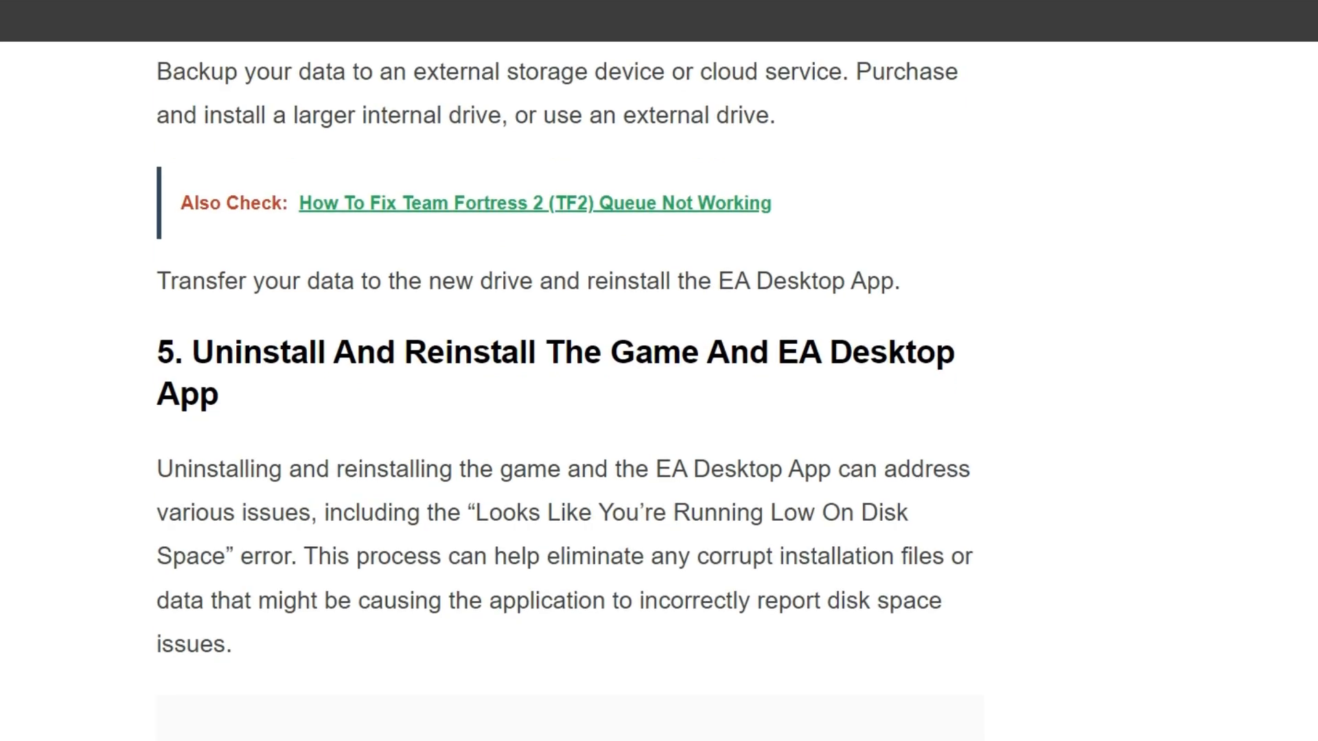
pyautogui.scroll(-3)
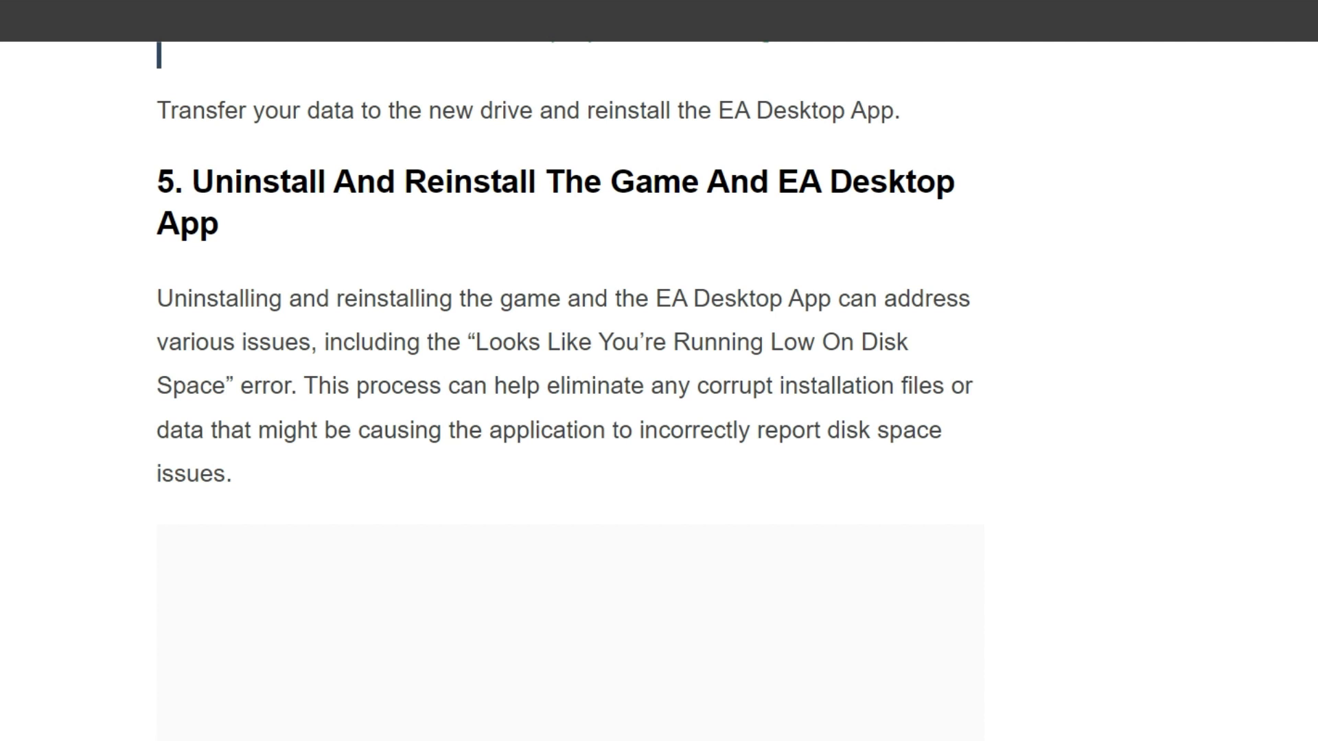
pyautogui.scroll(-3)
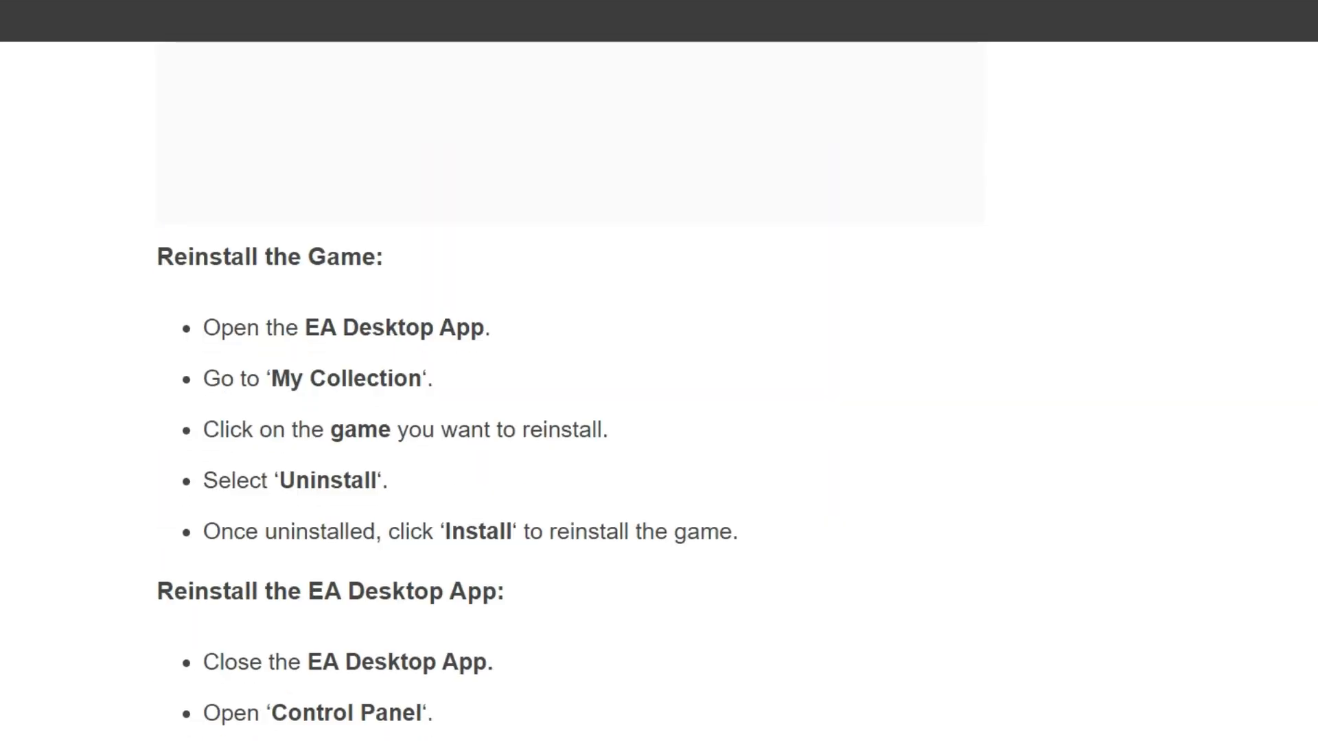
pyautogui.scroll(-3)
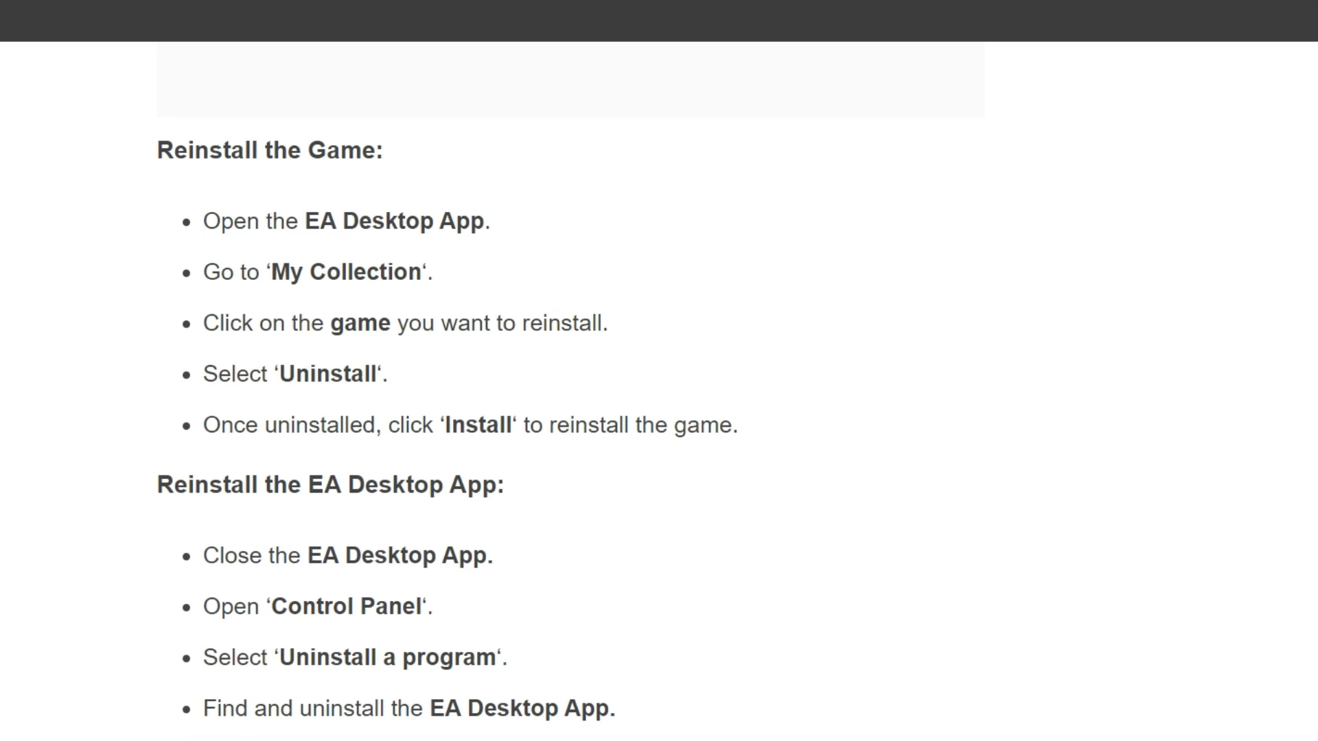
pyautogui.scroll(3)
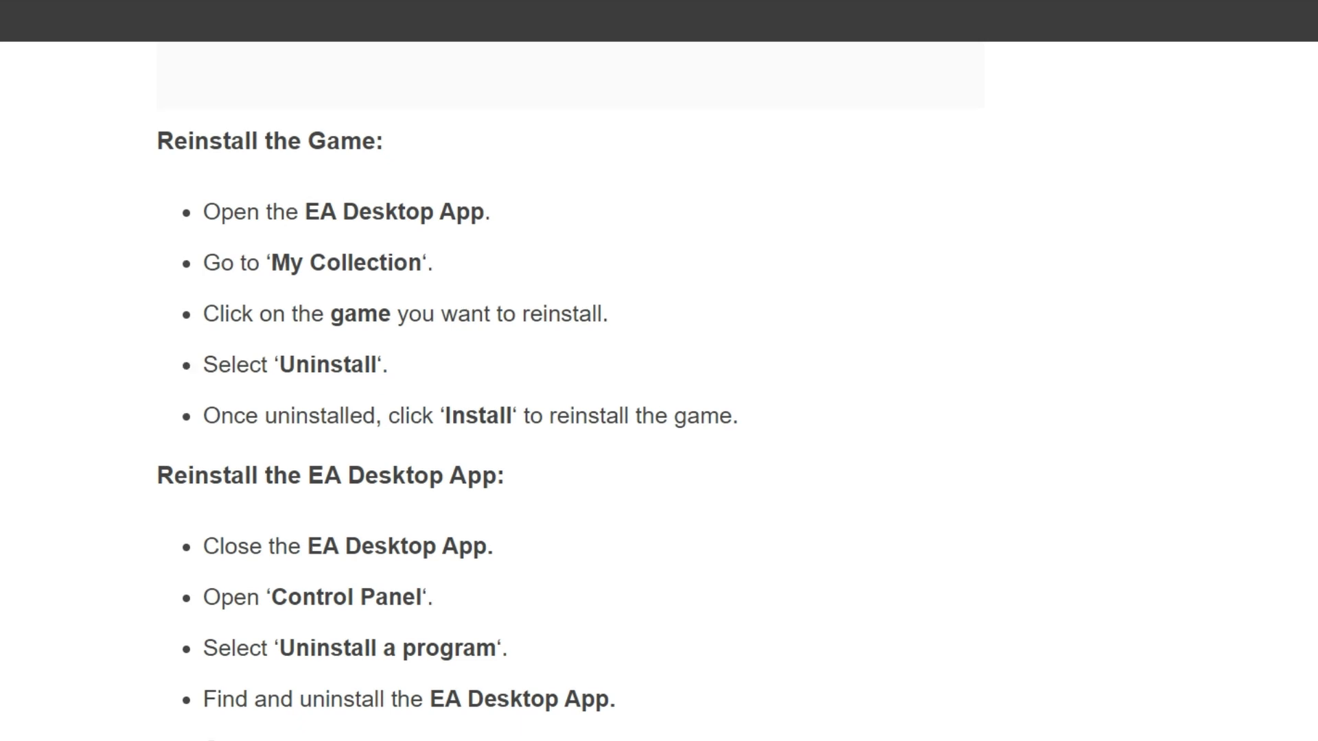
pyautogui.scroll(-3)
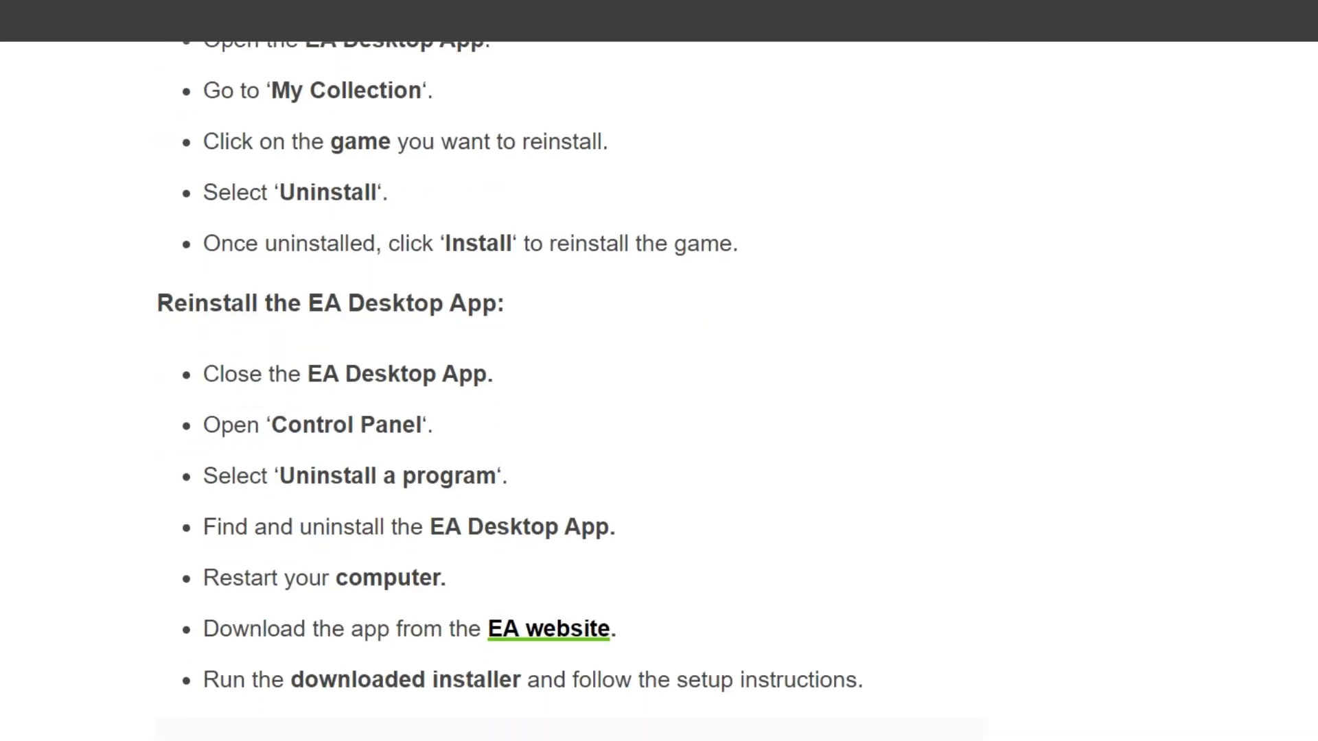
pyautogui.scroll(-3)
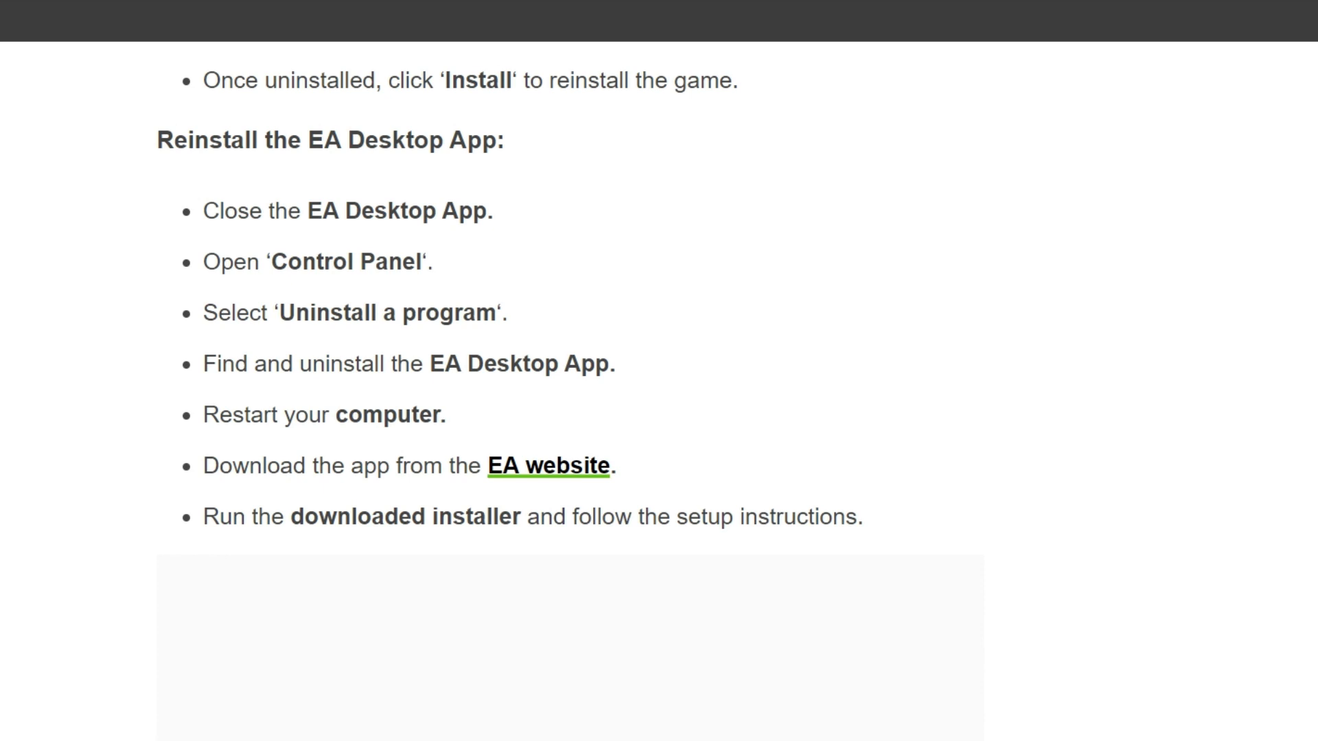
pyautogui.scroll(-3)
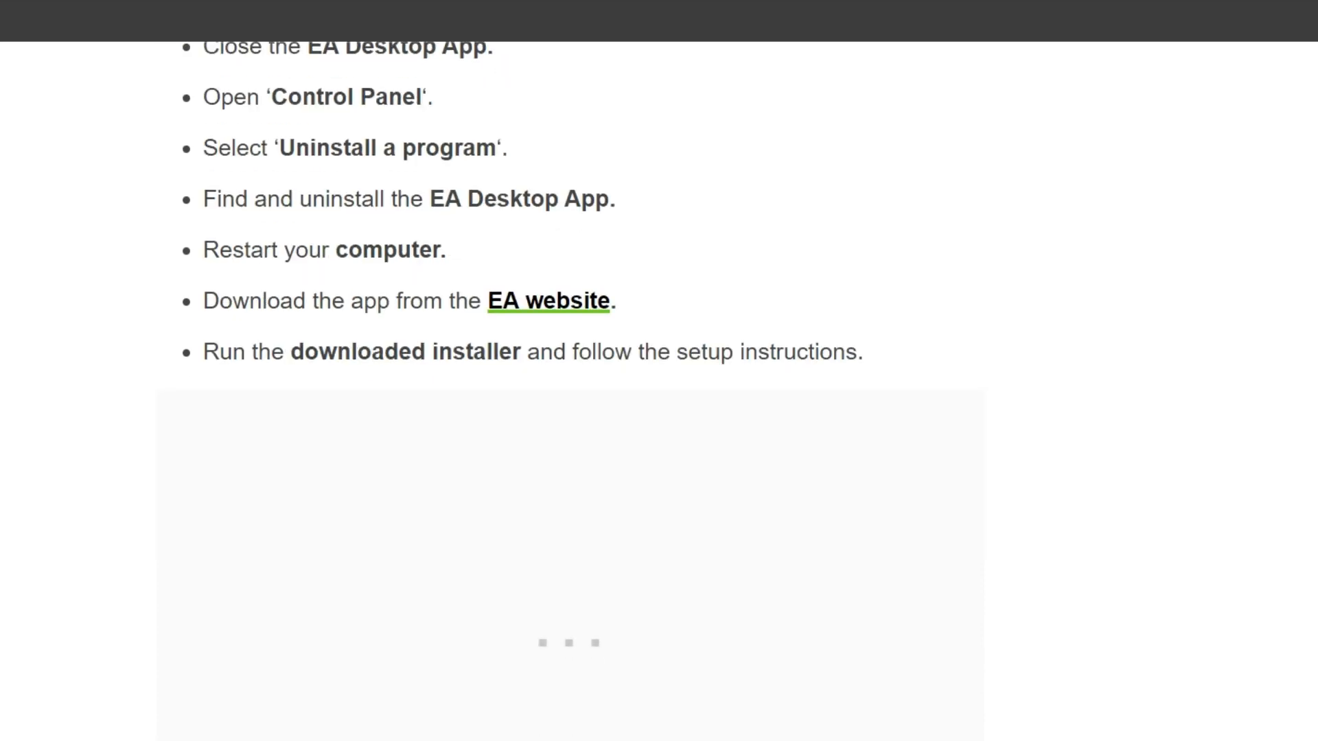
pyautogui.scroll(-3)
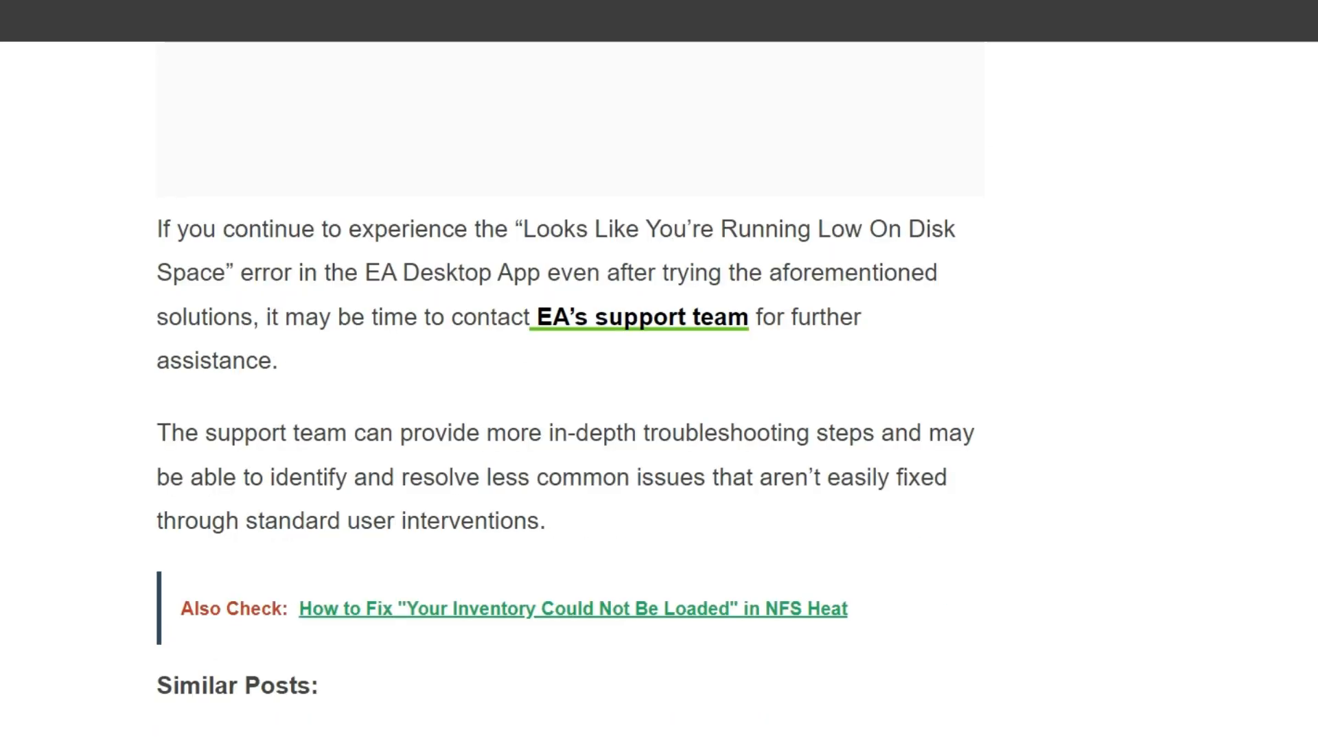
pyautogui.scroll(-3)
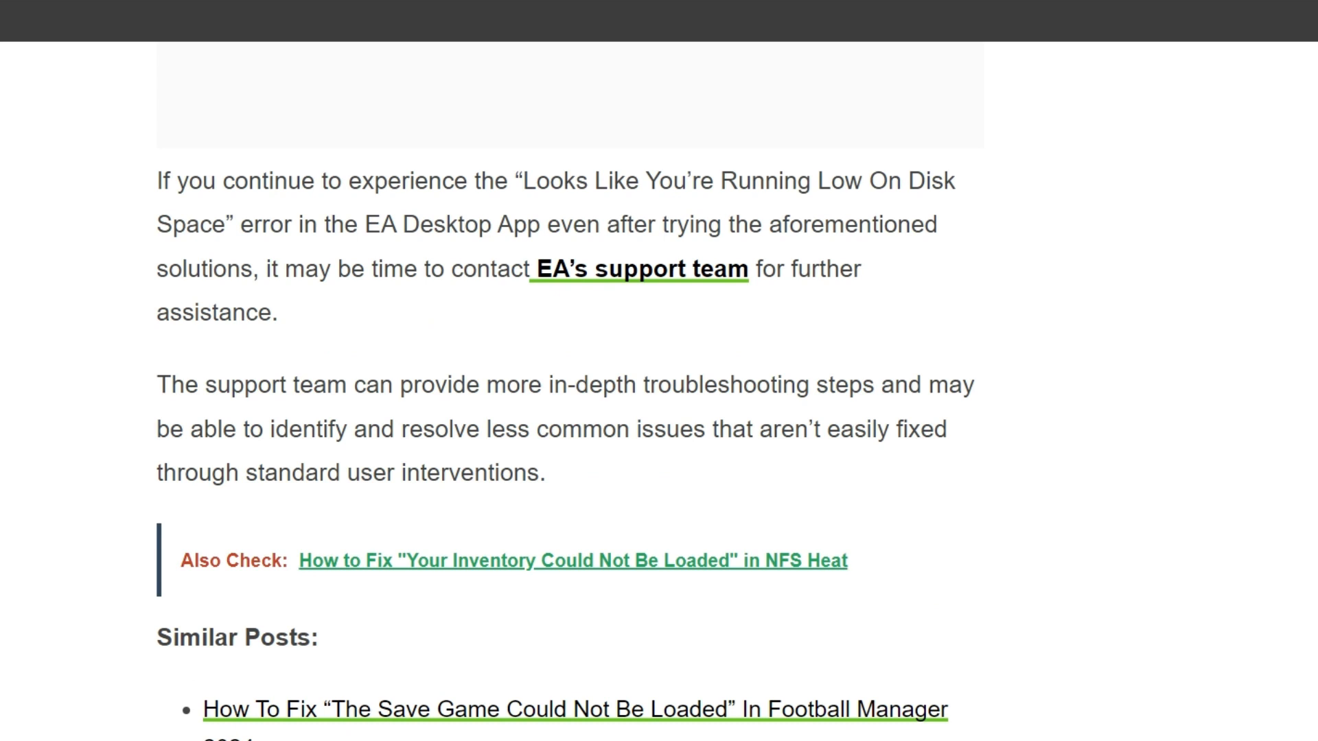